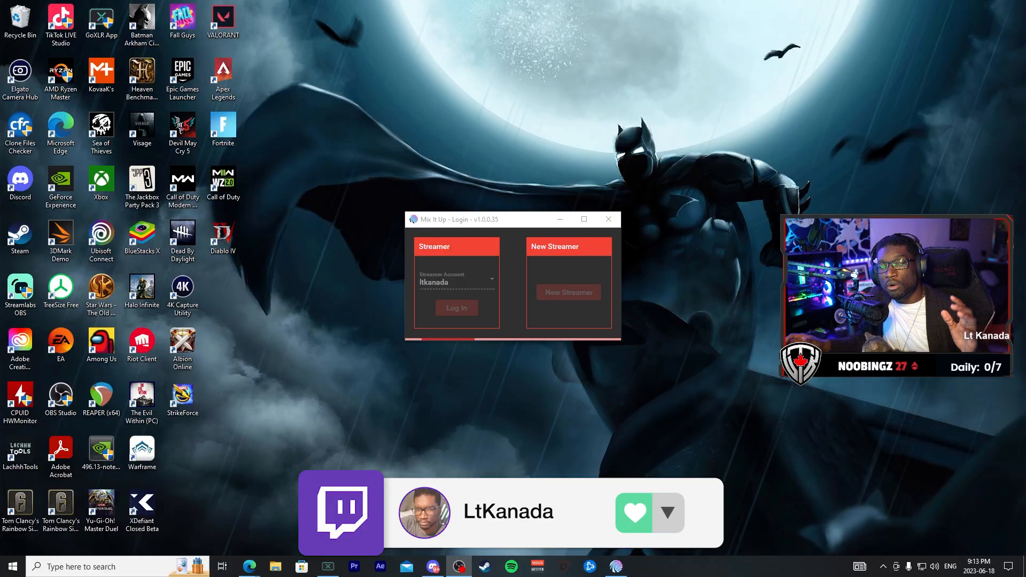
# Log into Mix It Up with the streamer account and show the main feature list
pyautogui.click(456, 307)
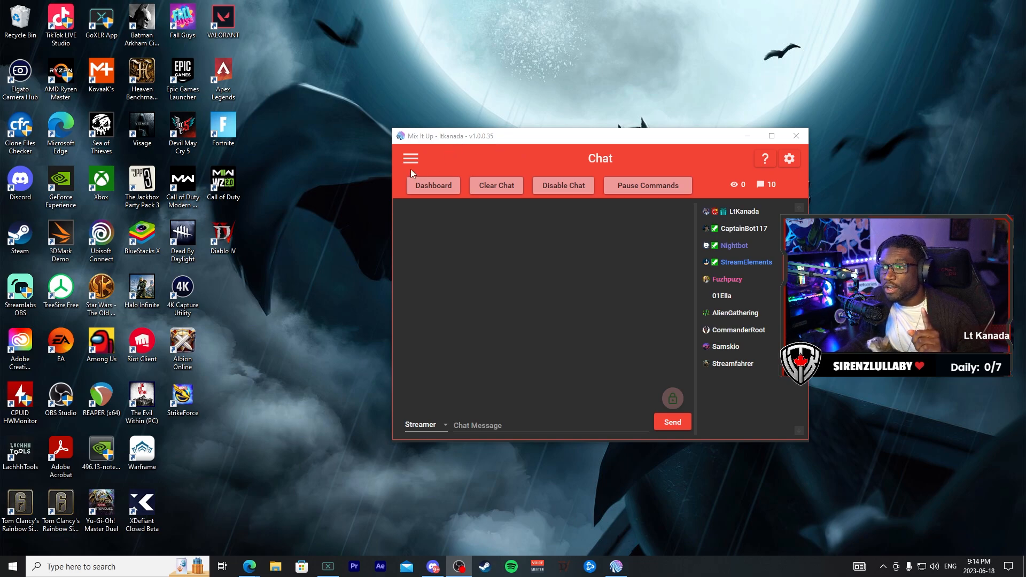
pyautogui.click(411, 159)
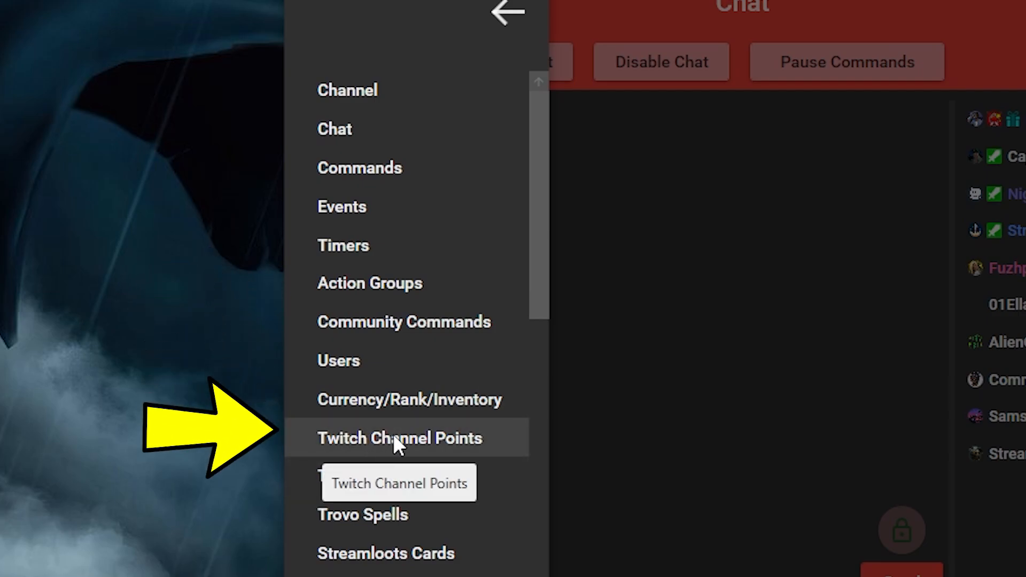
# Add a Twitch channel point reward 'Everybody Dance' costing 4000 points
pyautogui.click(399, 438)
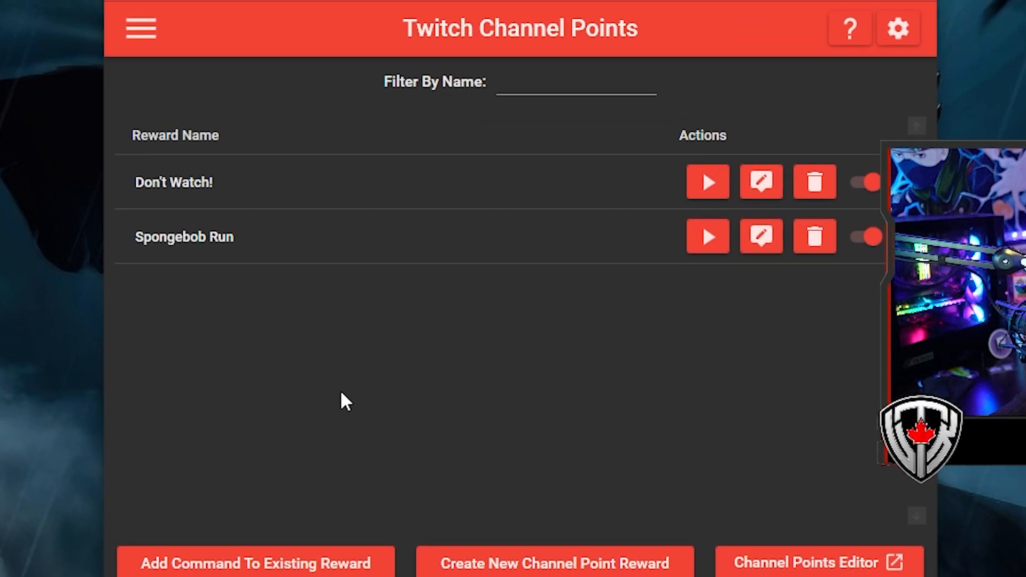
pyautogui.moveTo(612, 254)
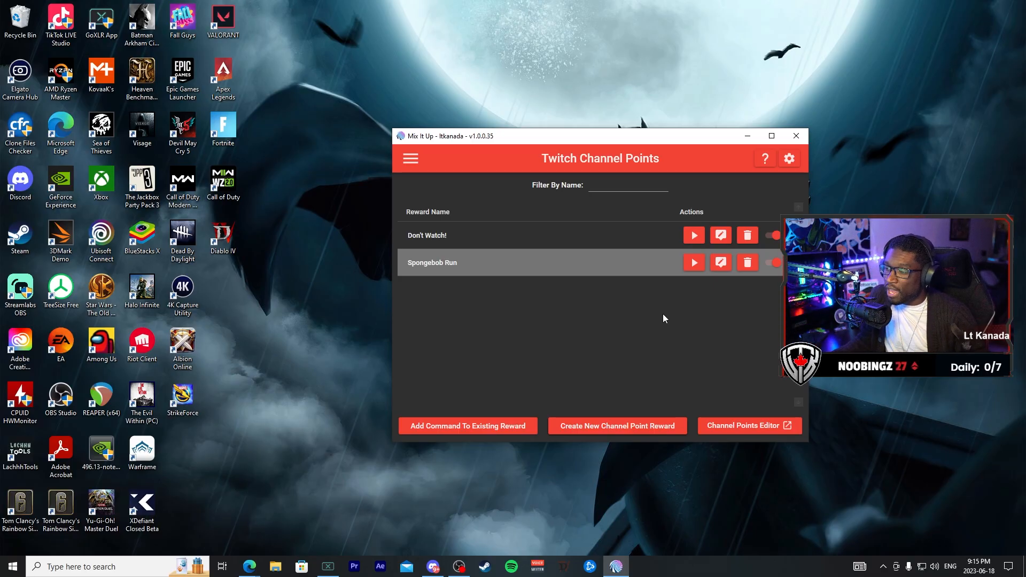
pyautogui.click(615, 425)
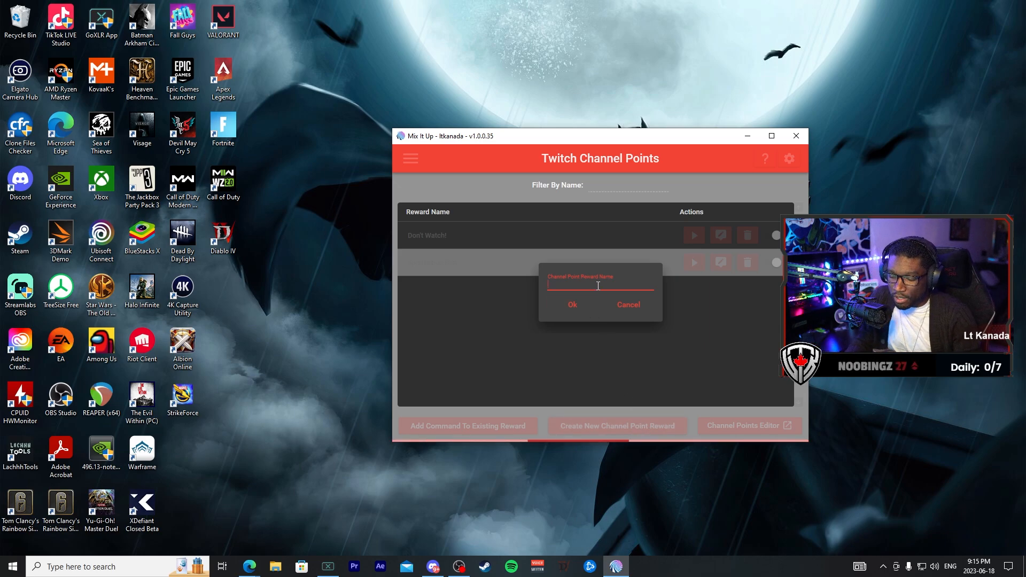
pyautogui.write('Everybody D')
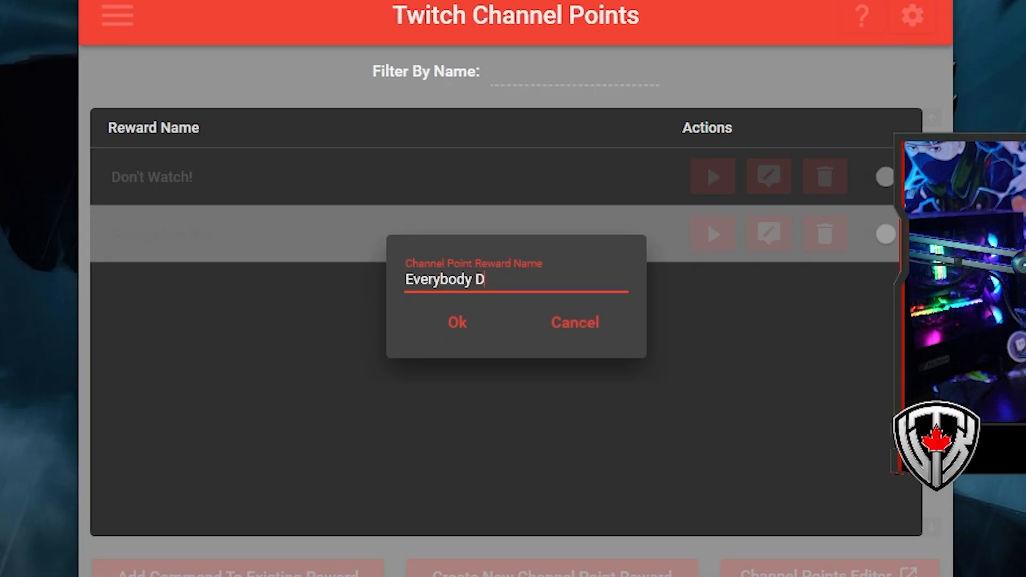
pyautogui.click(457, 322)
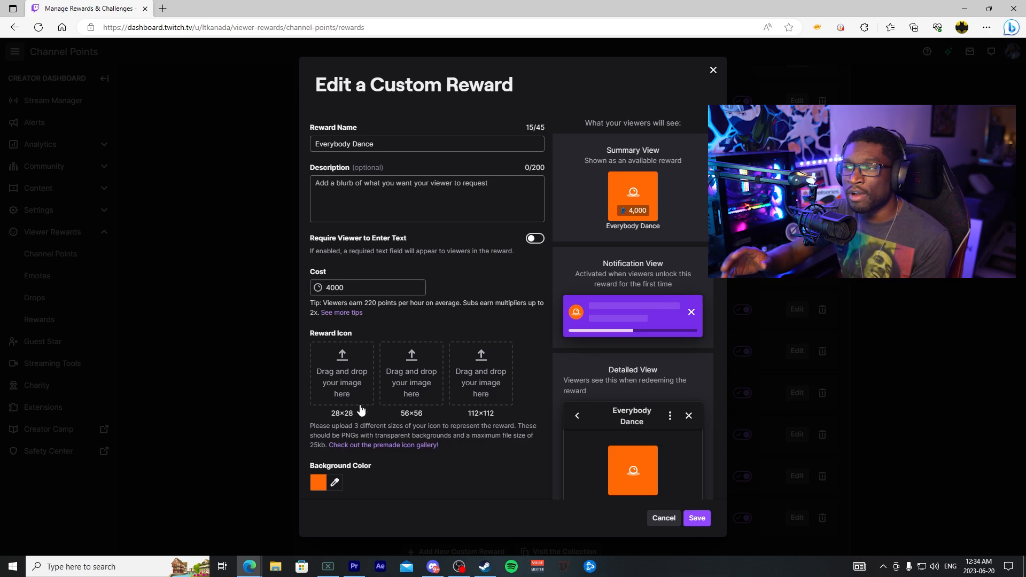
pyautogui.scroll(-3)
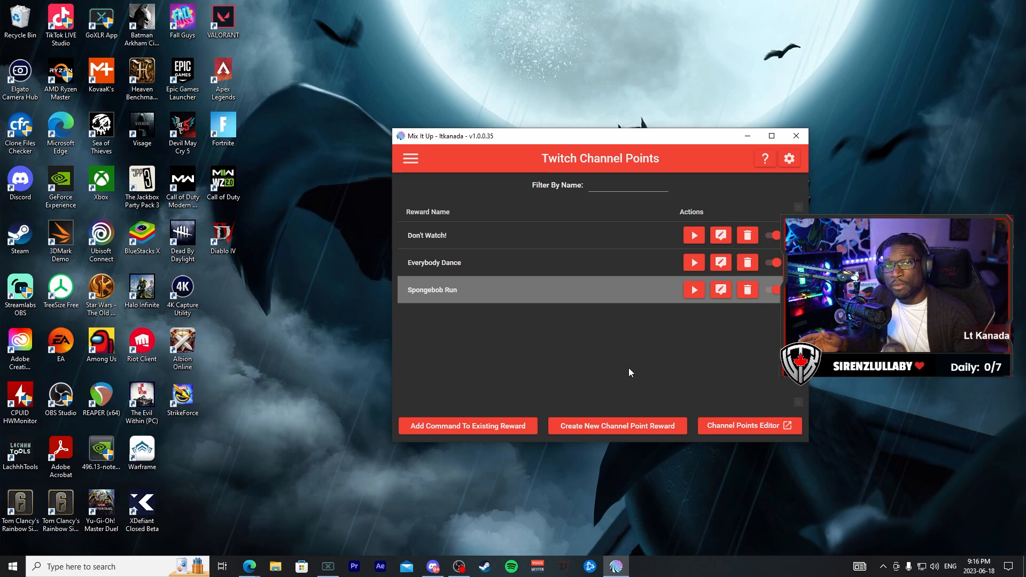
pyautogui.moveTo(354, 270)
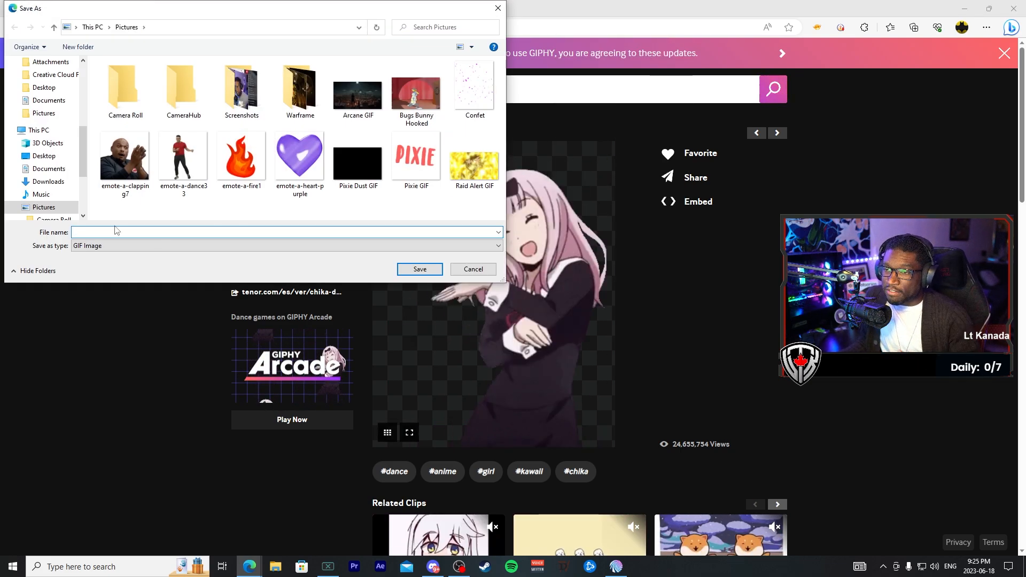
# Enter a file name starting 'Dan' to save the dancing anime GIF into Pictures
pyautogui.write('Dan')
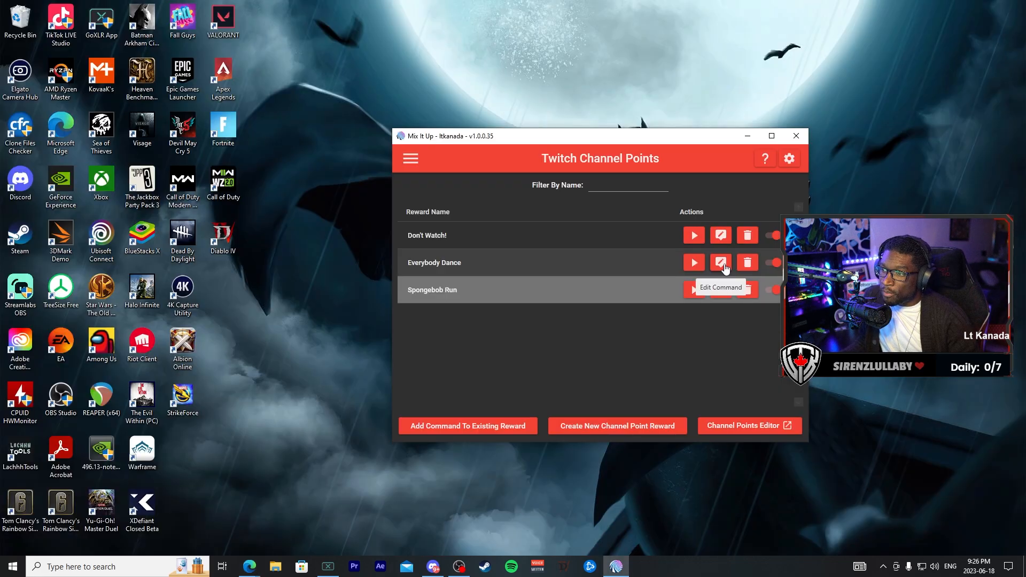
# Add an Overlay (Images & Videos) action set to Image to Everybody Dance's command
pyautogui.click(719, 263)
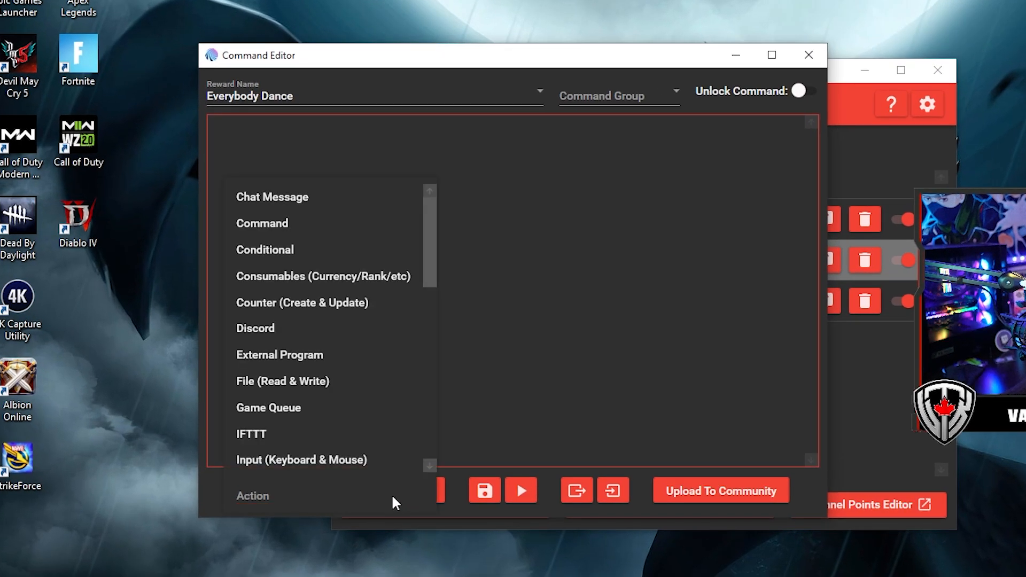
pyautogui.scroll(-3)
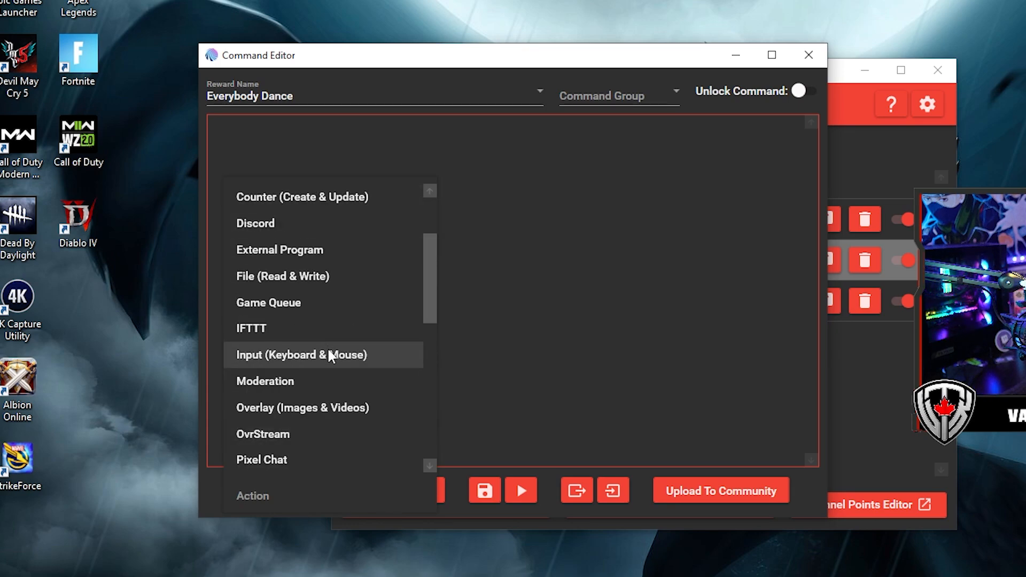
pyautogui.click(301, 407)
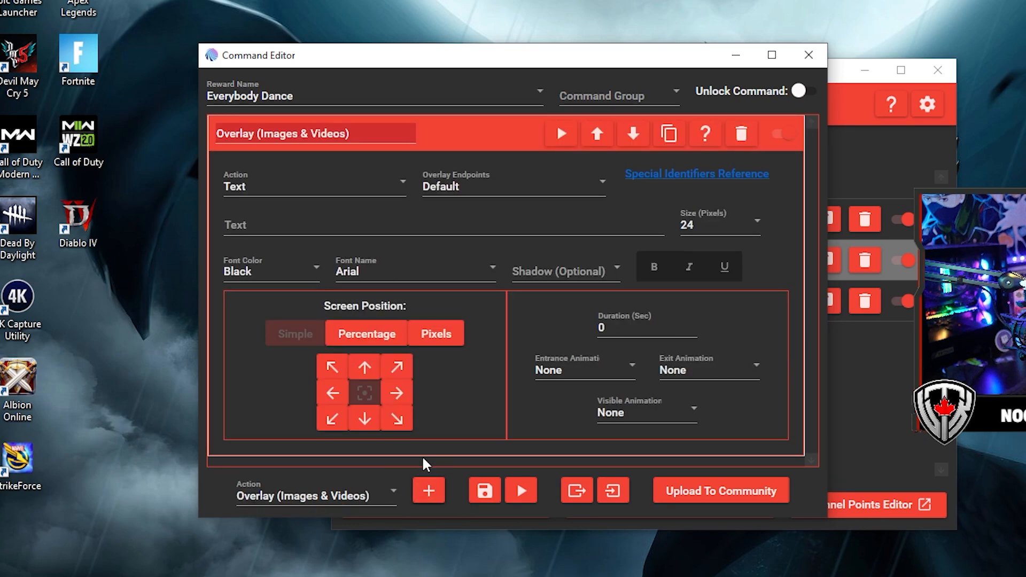
pyautogui.click(312, 186)
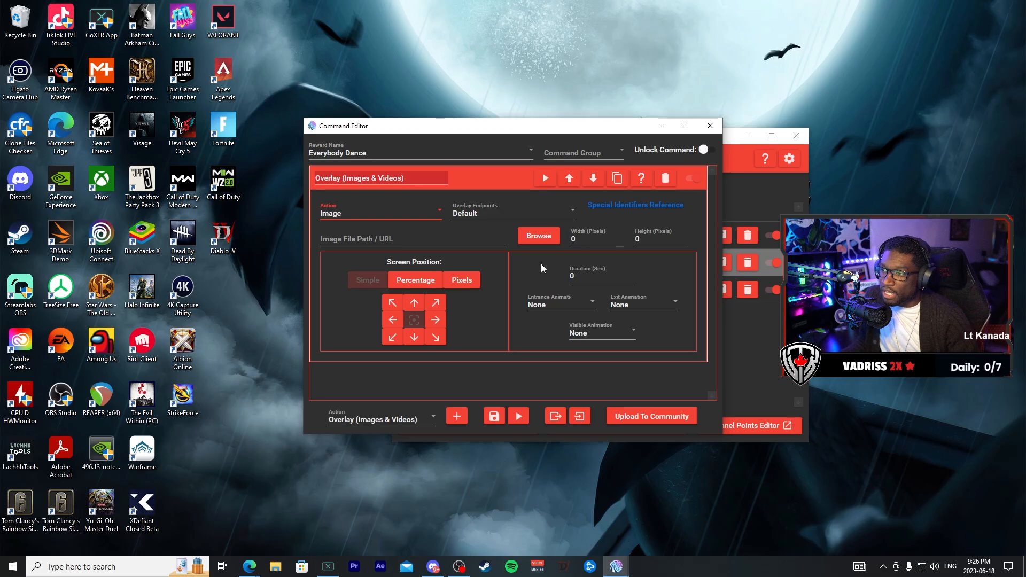
# Use Dancing Reward.gif on Large Overlay at 1920x1080 for 7 seconds, Bounce In, Zoom Out
pyautogui.click(538, 235)
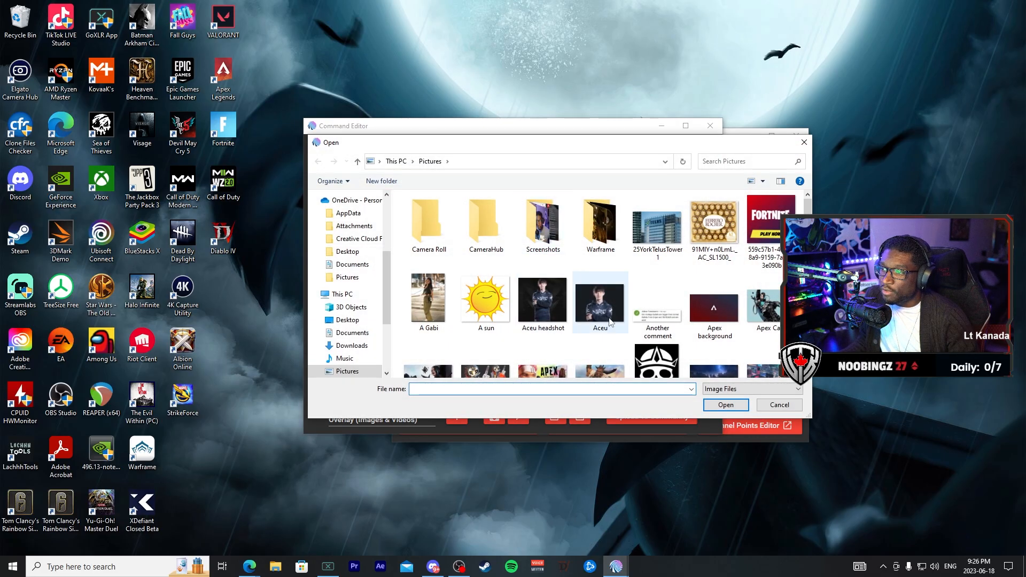
pyautogui.click(724, 404)
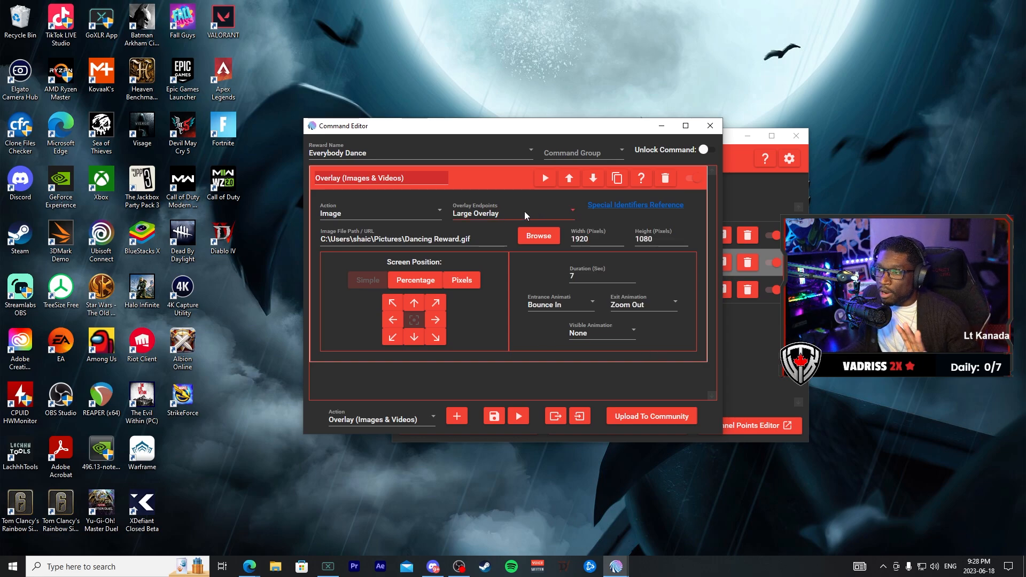
pyautogui.click(685, 125)
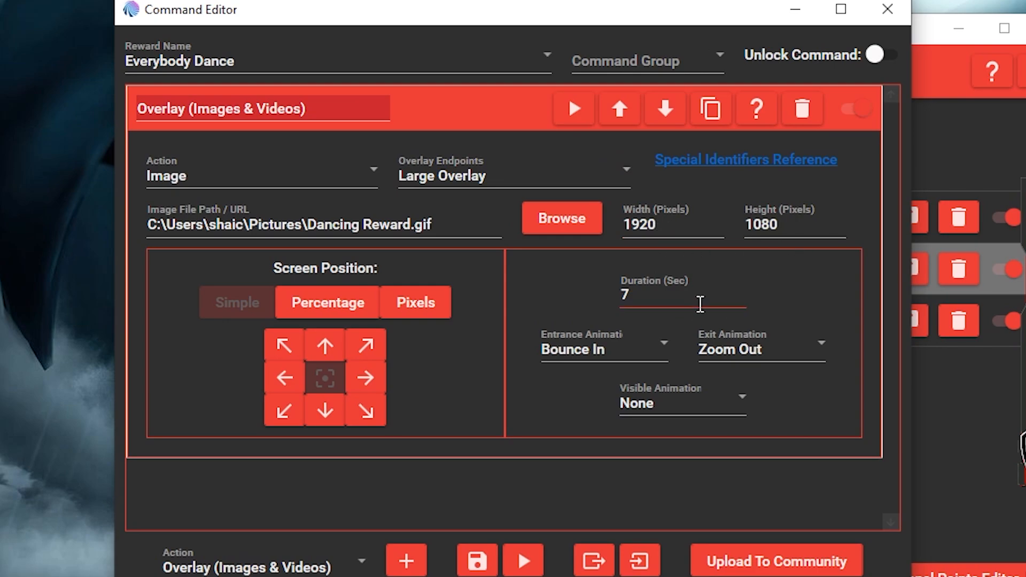
pyautogui.moveTo(605, 365)
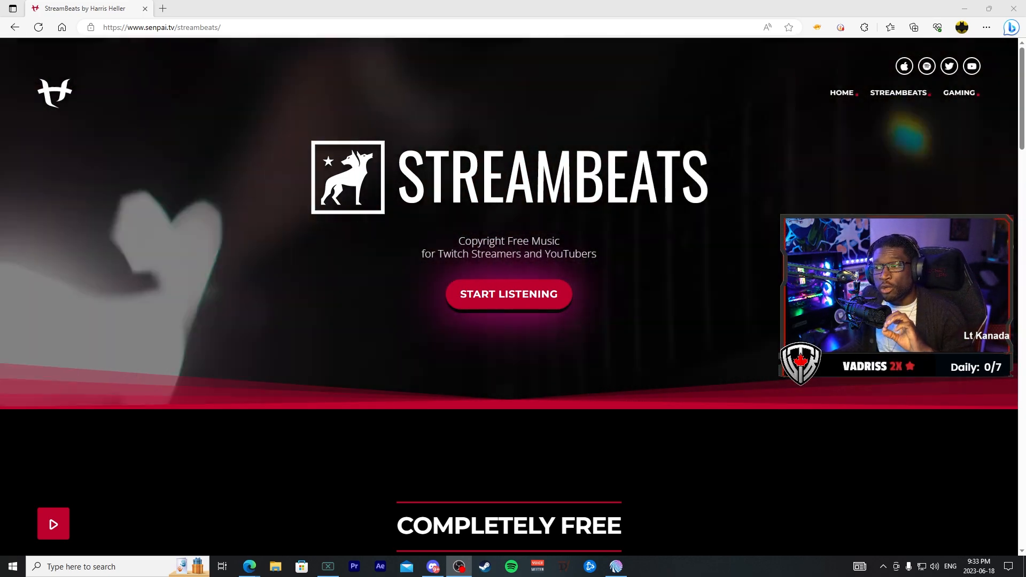
# Play the 2. Keyboard Warrior.wav preview from the StreamBeats Drop folder in Google Drive
pyautogui.click(213, 8)
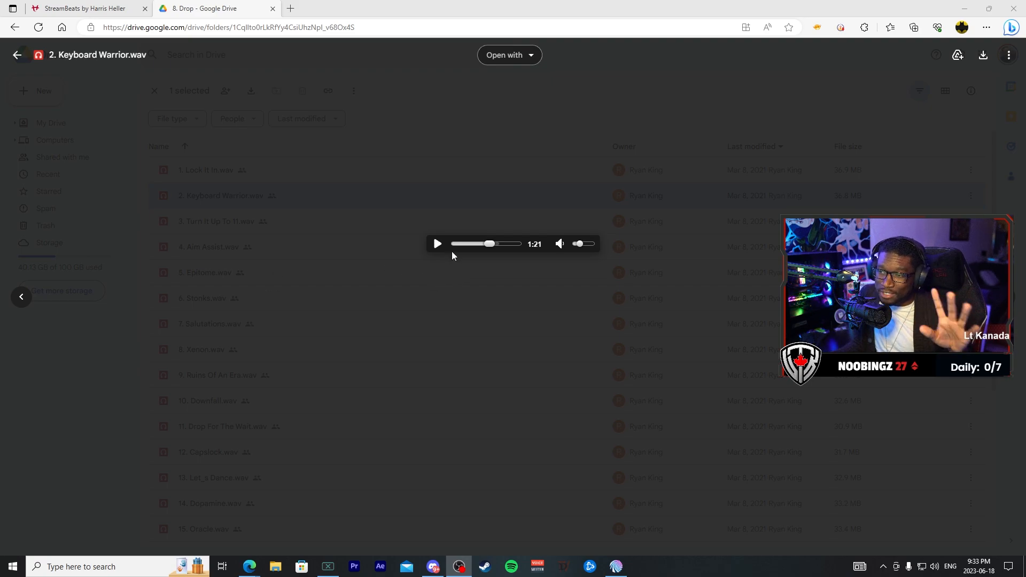
pyautogui.click(437, 244)
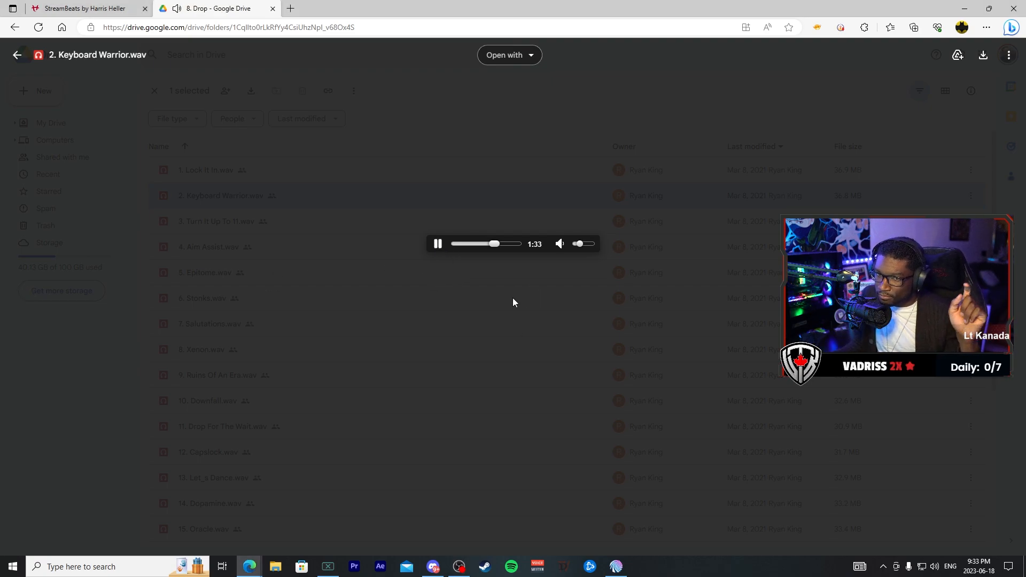
pyautogui.click(560, 243)
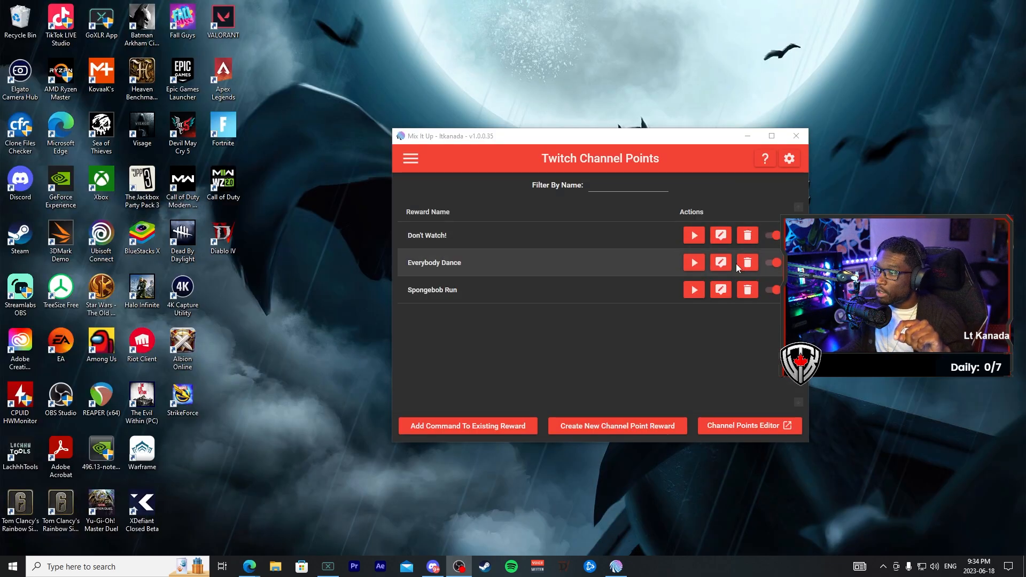
# Append a Sound action after the overlay in Everybody Dance's command and return to rewards
pyautogui.click(719, 262)
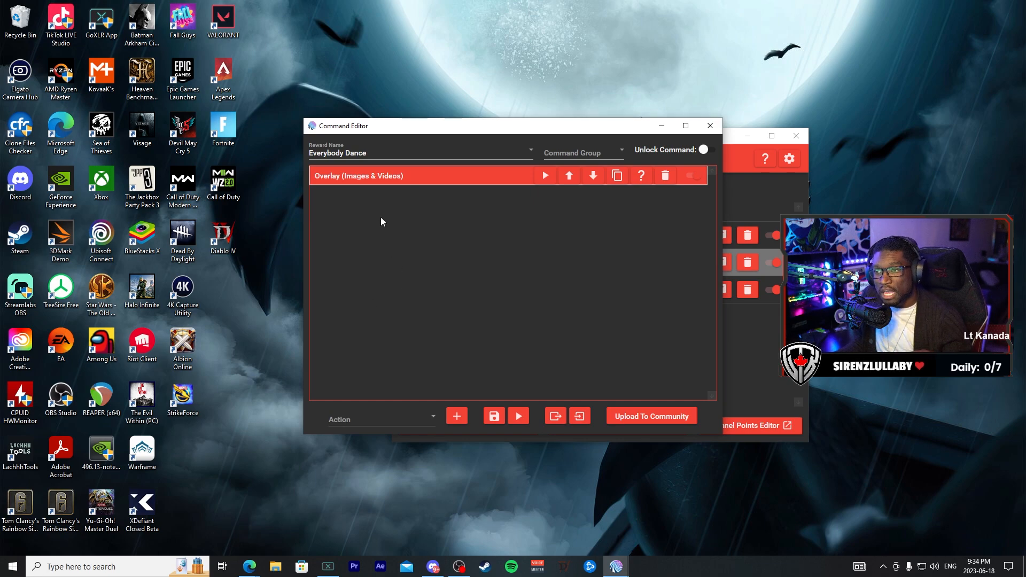
pyautogui.moveTo(424, 223)
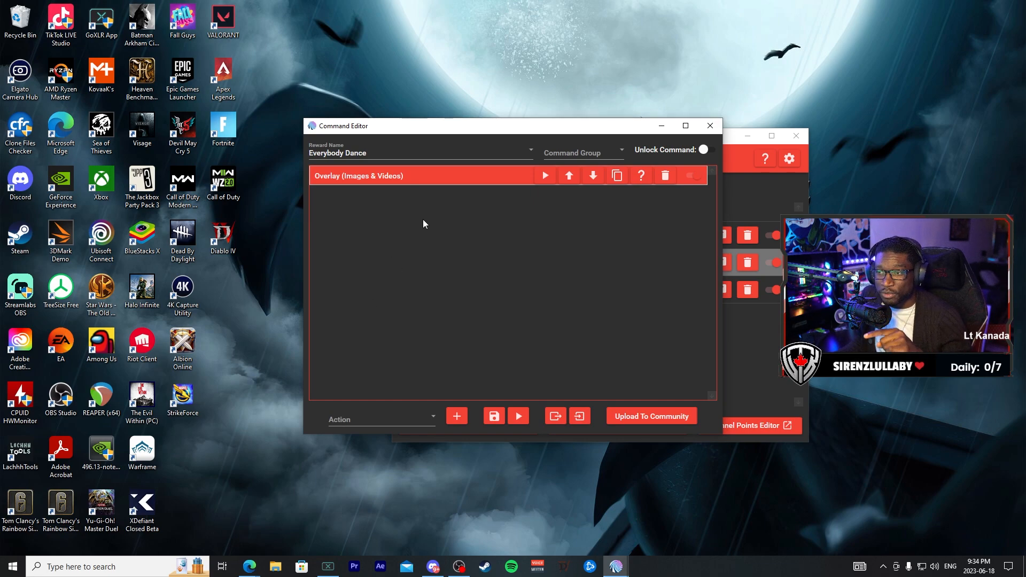
pyautogui.click(685, 125)
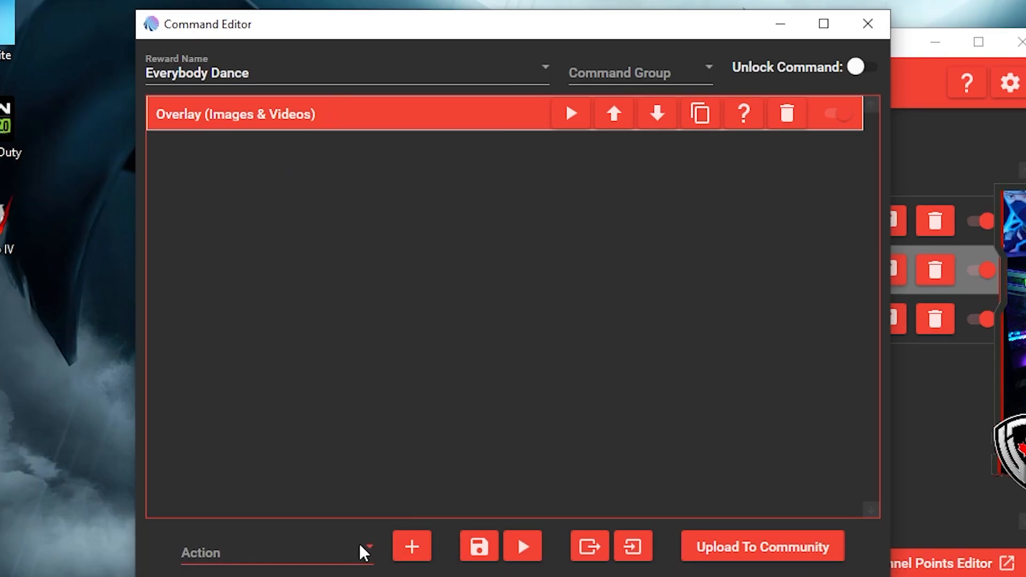
pyautogui.click(274, 553)
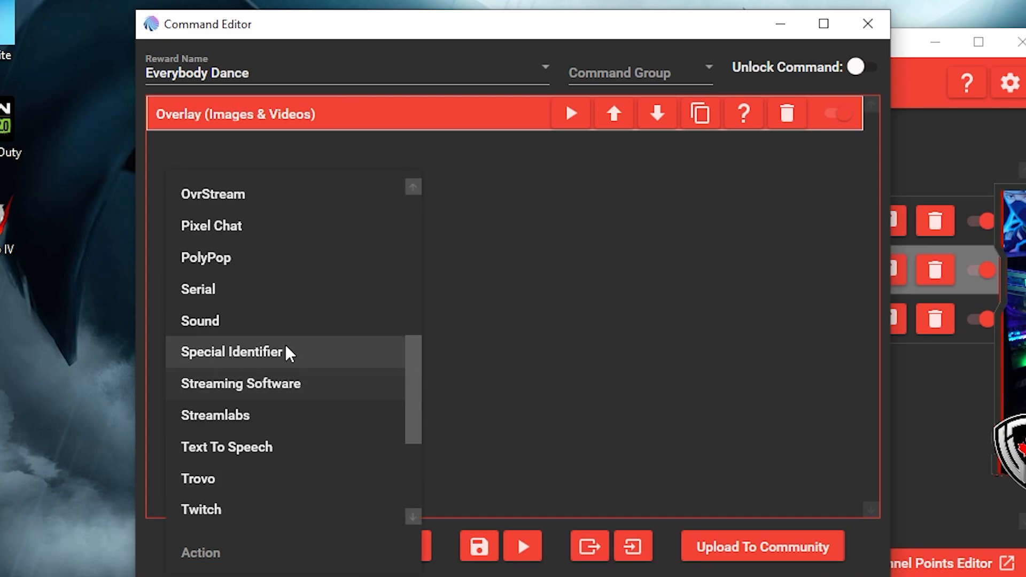
pyautogui.click(200, 320)
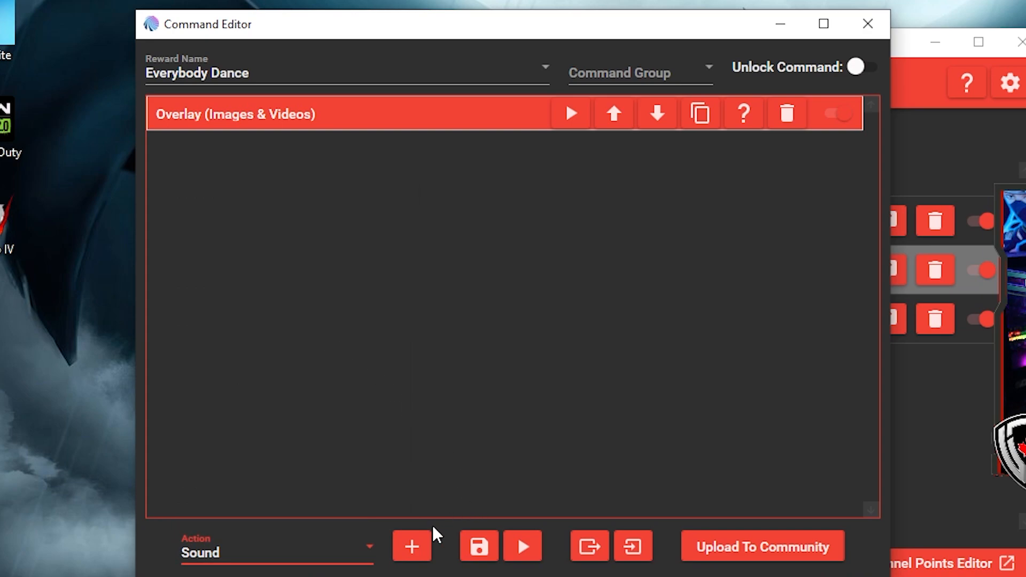
pyautogui.click(411, 546)
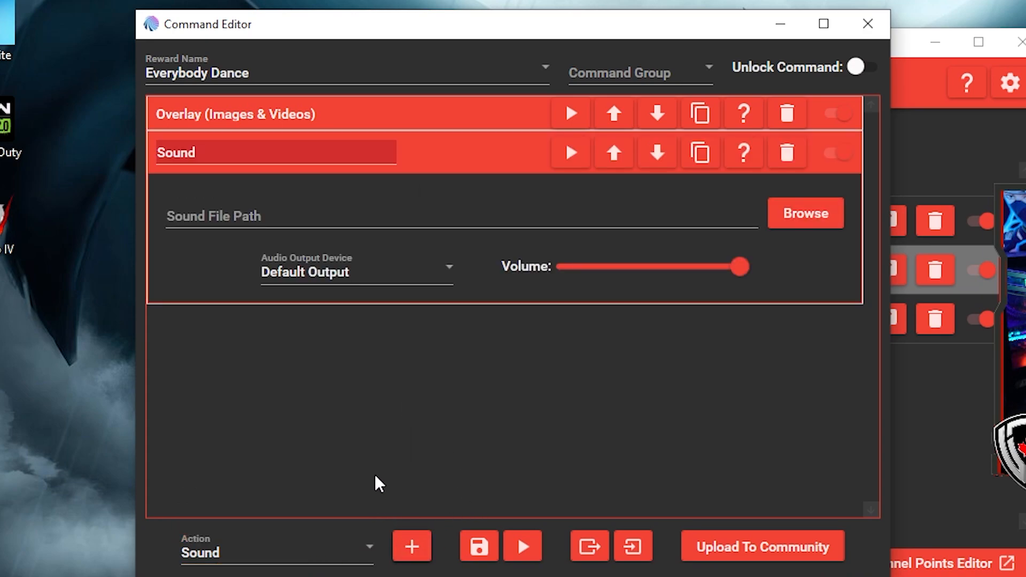
pyautogui.click(805, 213)
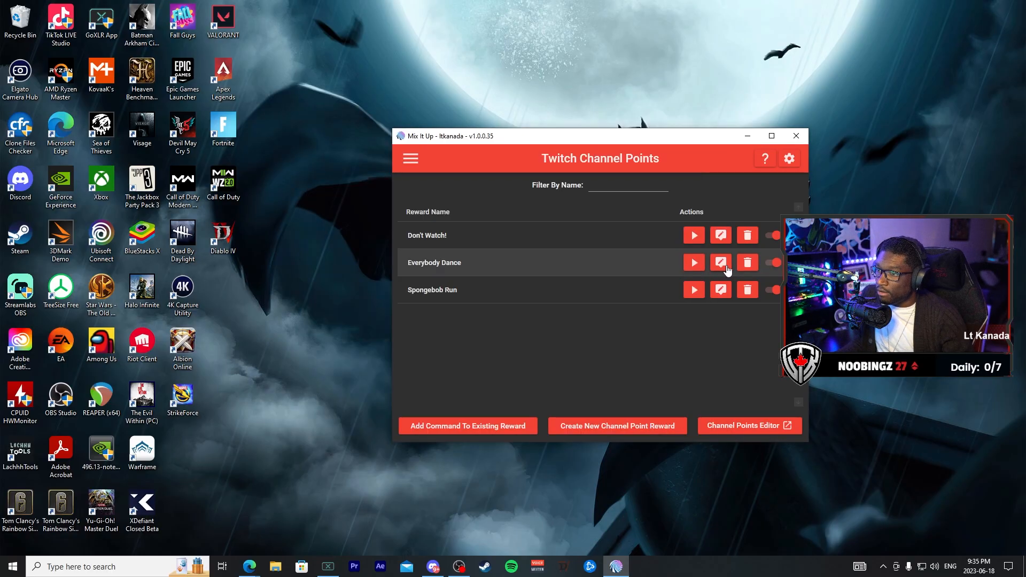
# Resize the Everybody Dance overlay to 800x800, save the command, and test the reward
pyautogui.click(720, 262)
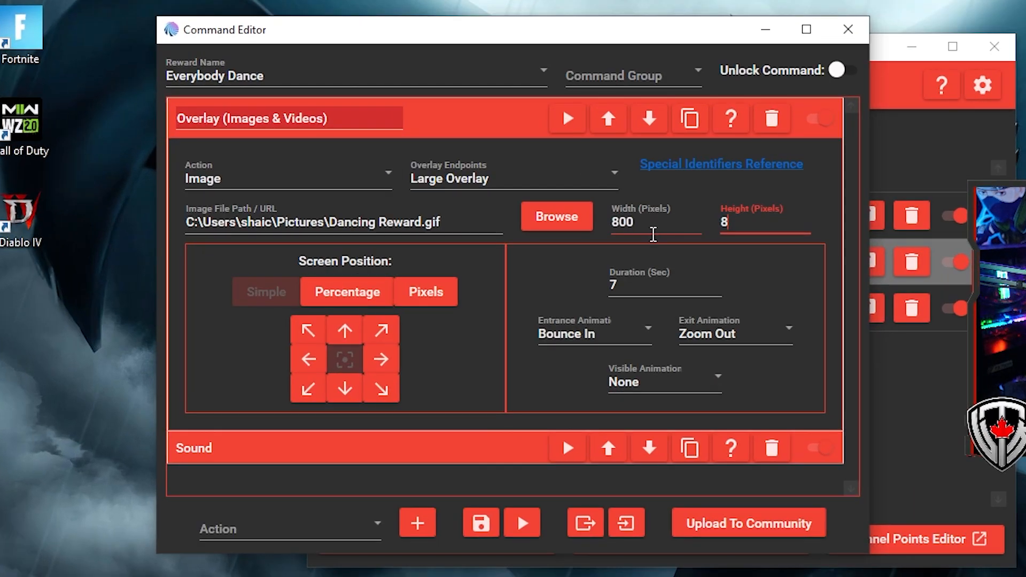
pyautogui.write('00')
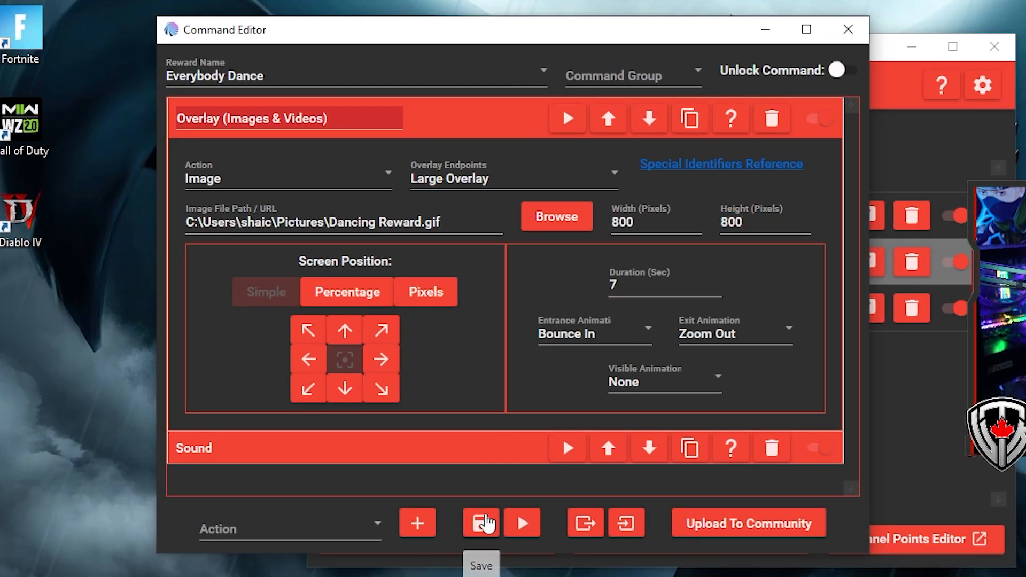
pyautogui.click(480, 522)
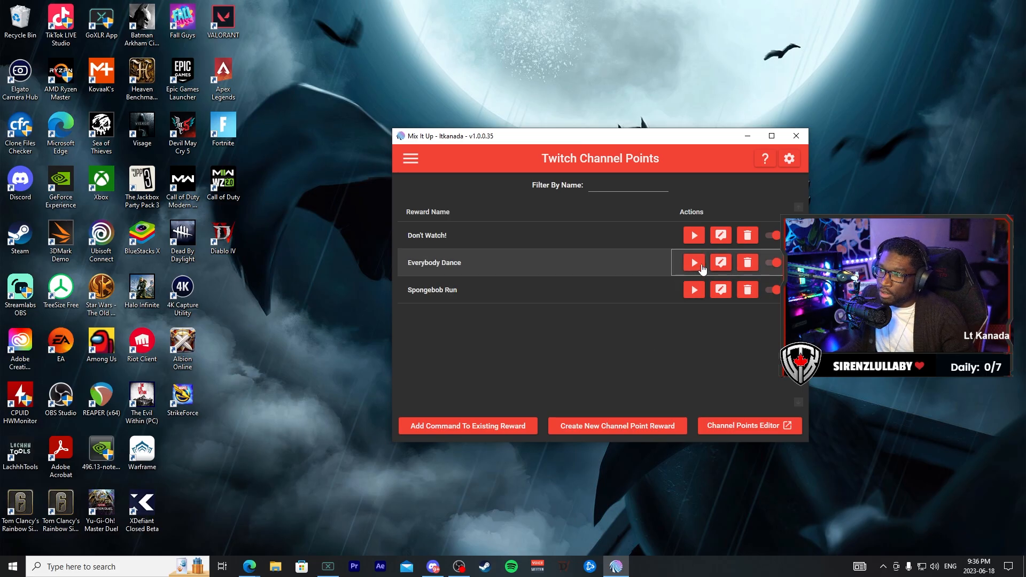
pyautogui.click(693, 263)
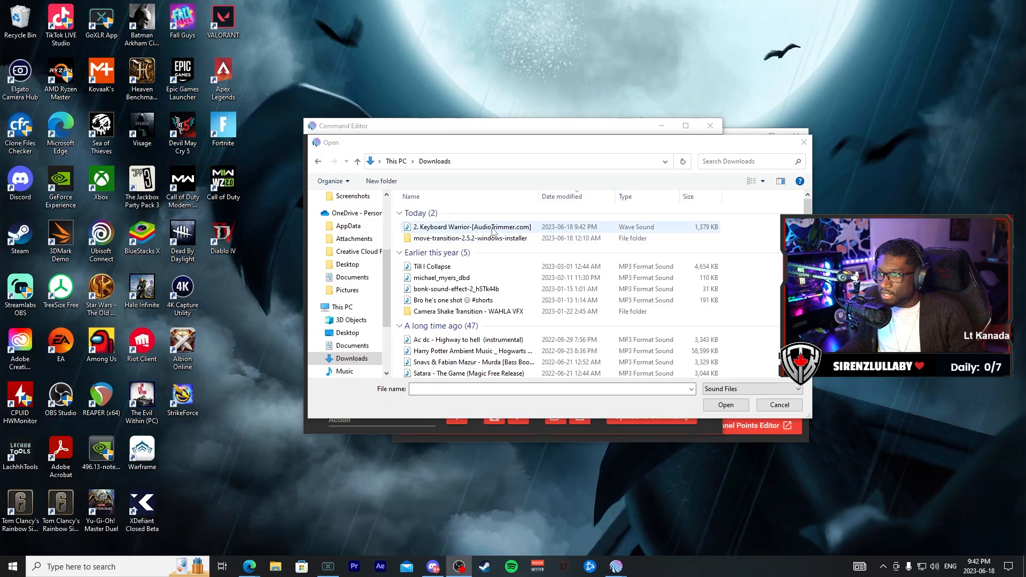
# Attach the AudioTrimmer Keyboard Warrior .wav from Downloads to the Sound action and save
pyautogui.click(724, 404)
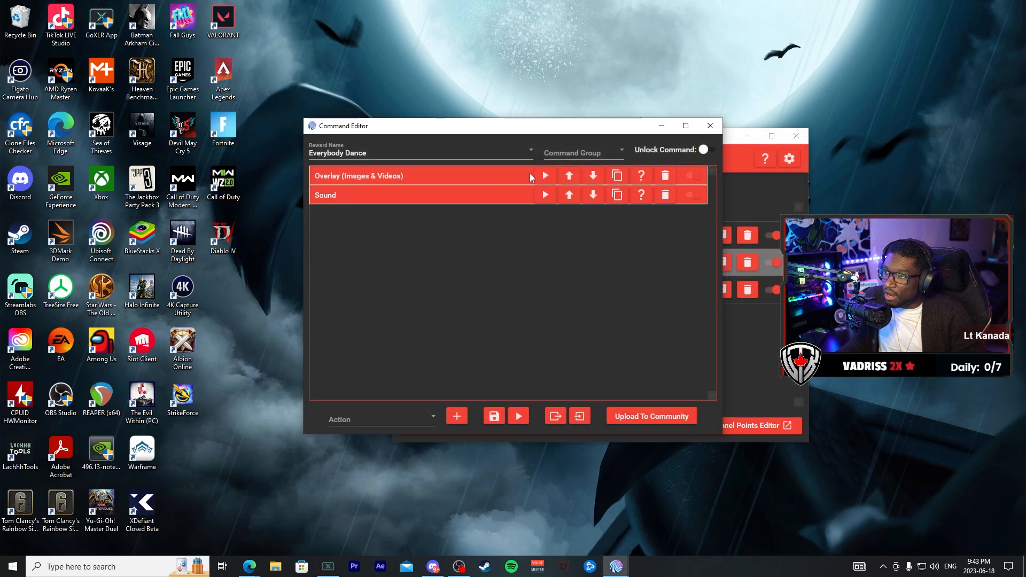
pyautogui.click(358, 175)
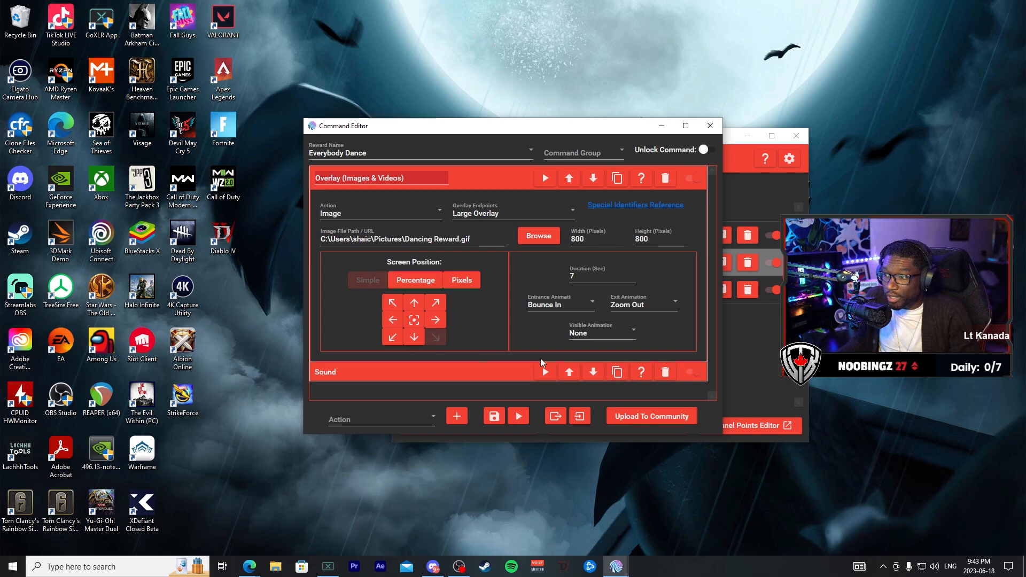
pyautogui.click(709, 126)
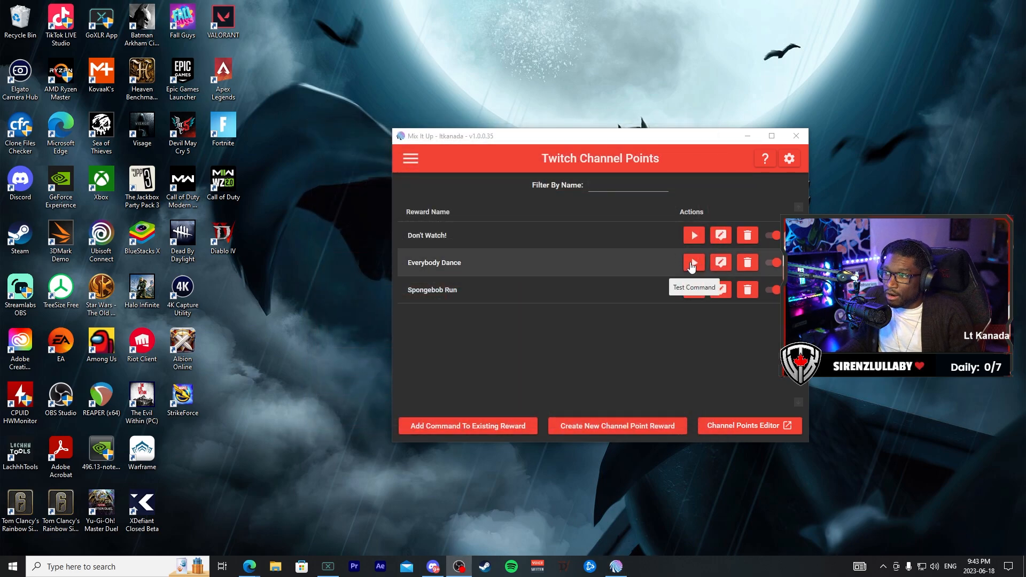
pyautogui.click(693, 263)
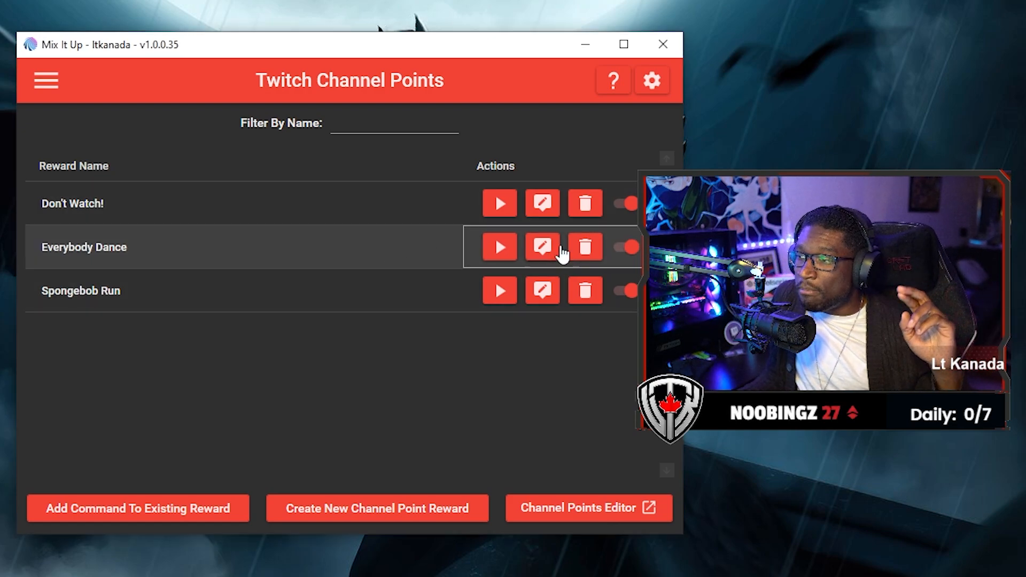
pyautogui.click(542, 247)
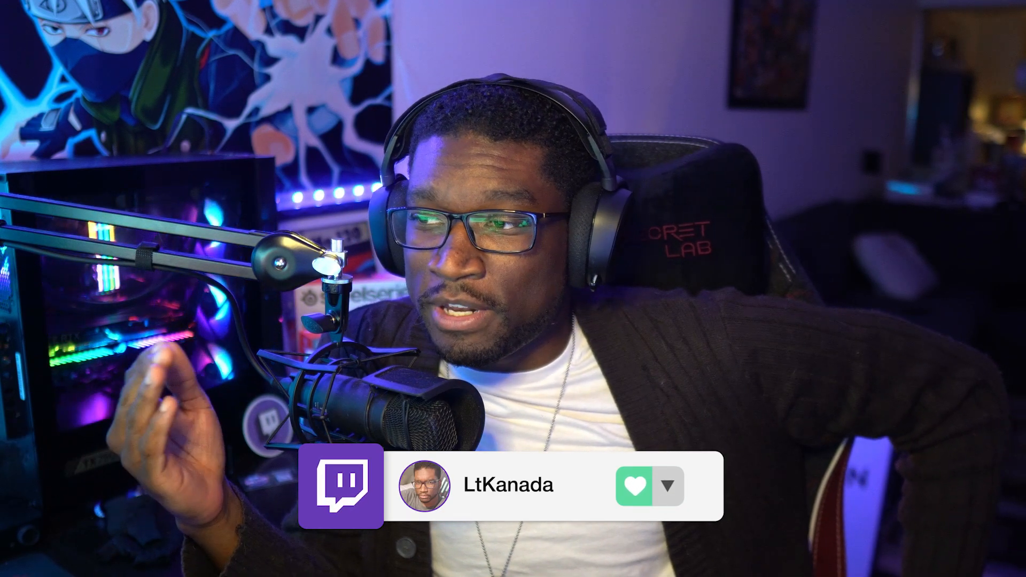
pyautogui.click(673, 486)
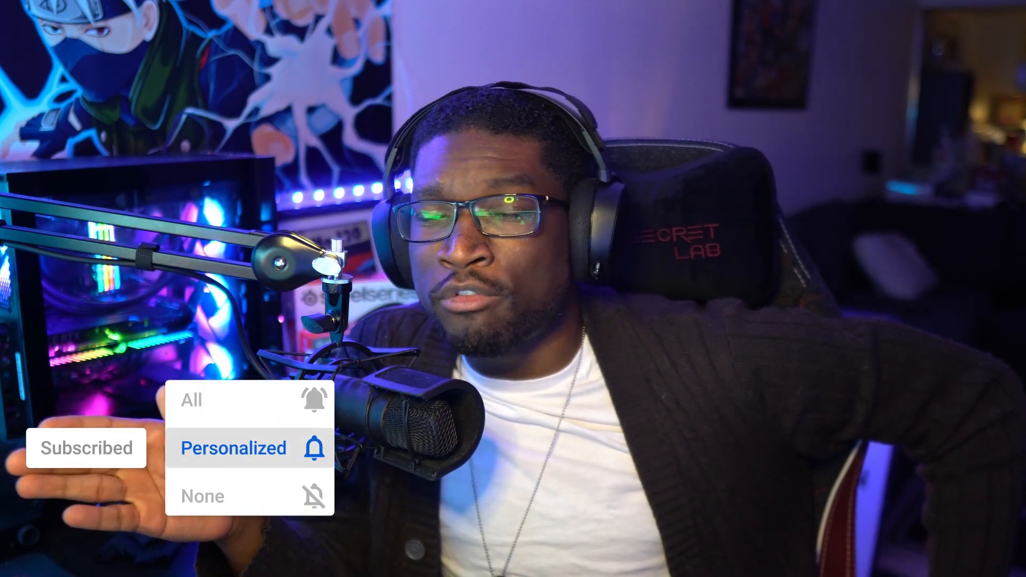